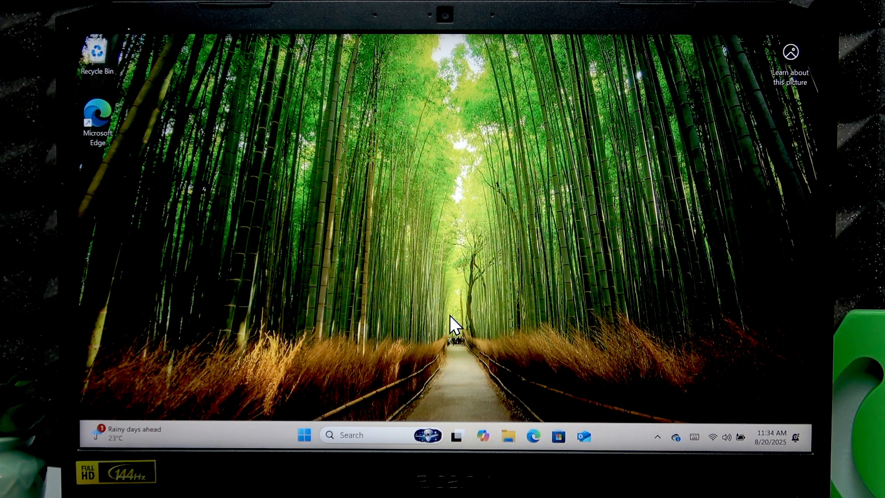
mouse_move(731, 446)
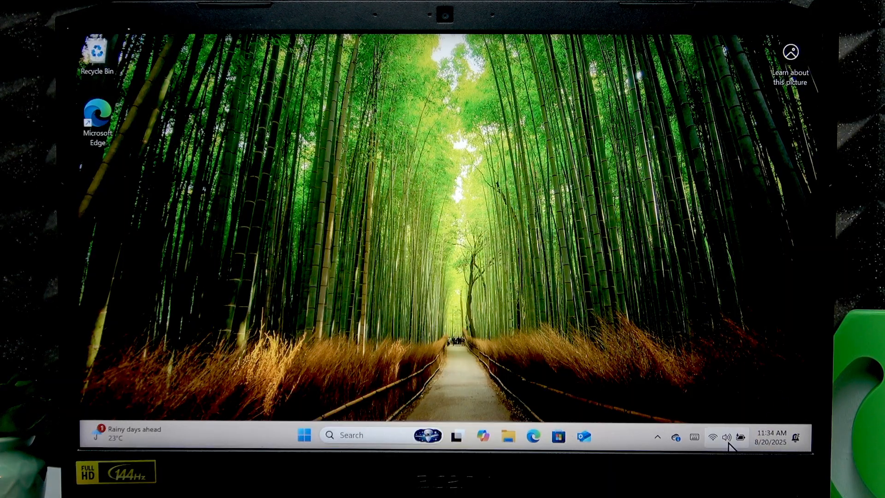
left_click(720, 437)
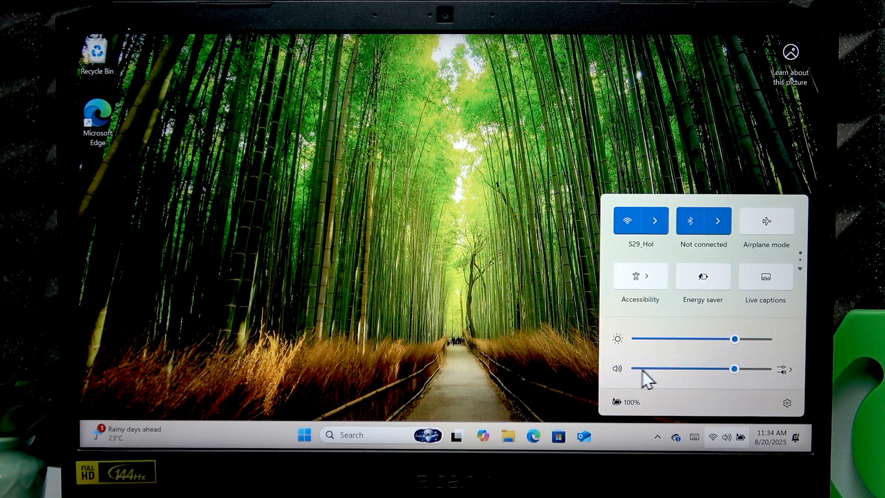
left_click(617, 369)
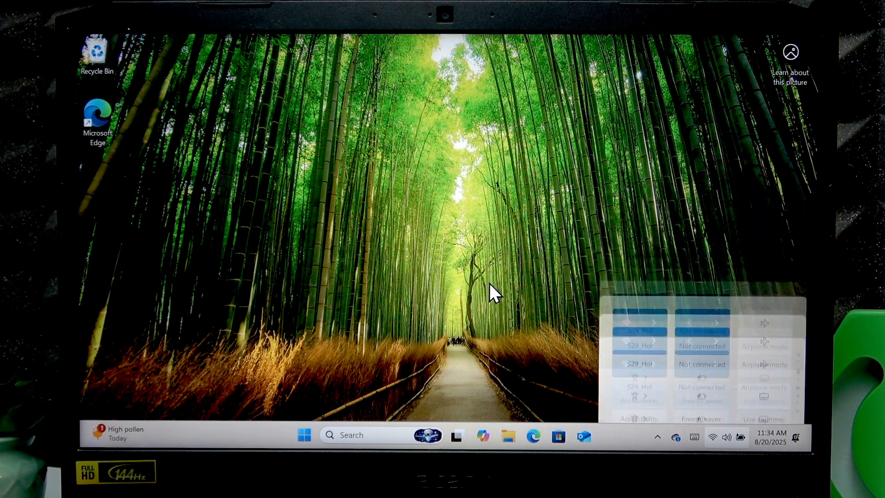
left_click(491, 293)
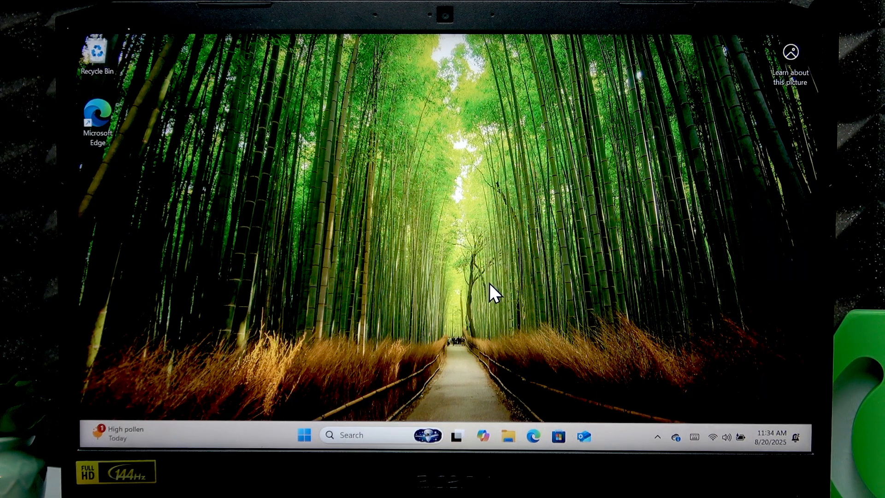